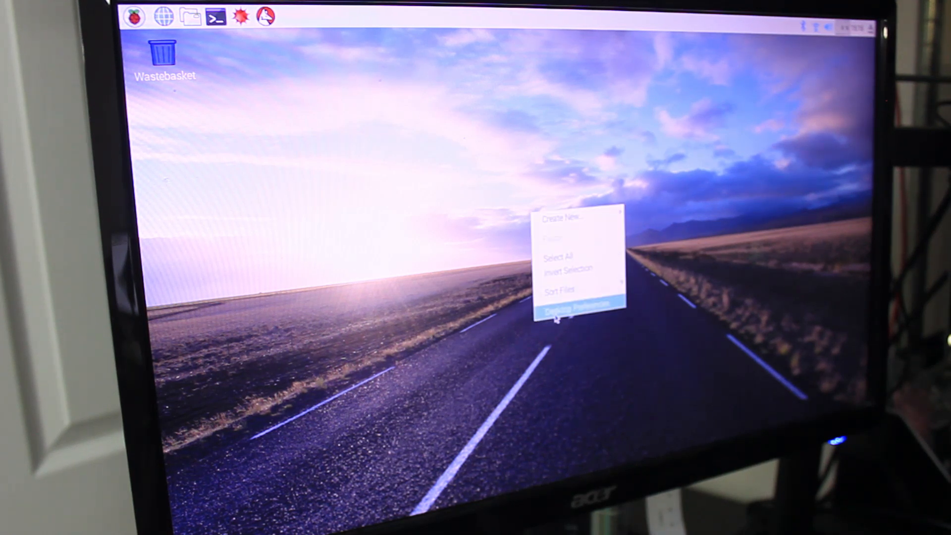
# Pick the black-sand mountain image from pixel-wallpaper as the desktop background in Desktop Preferences.
pyautogui.click(578, 306)
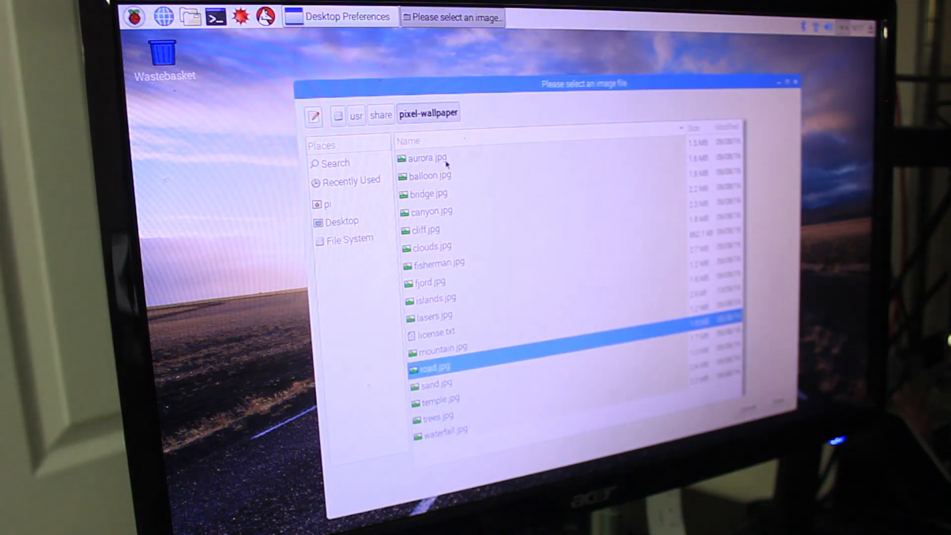
pyautogui.click(431, 175)
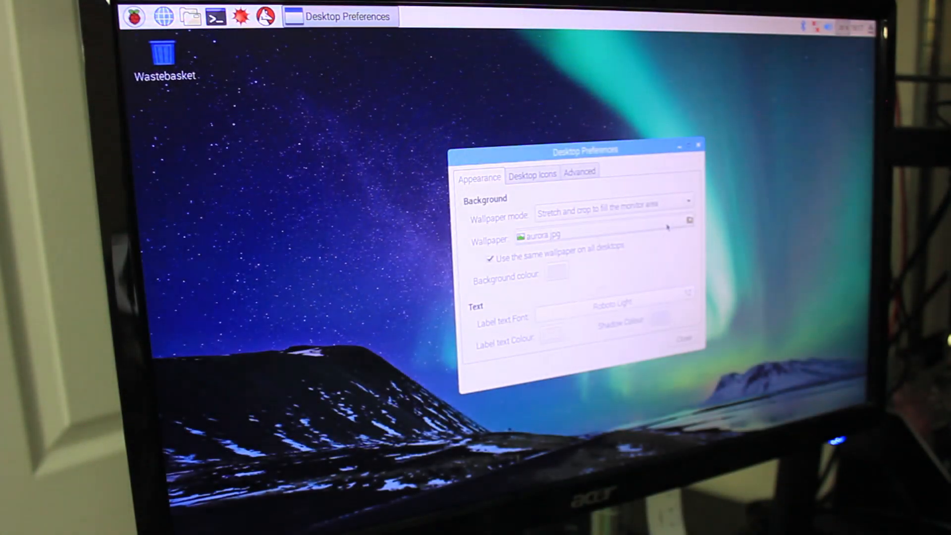
pyautogui.click(684, 339)
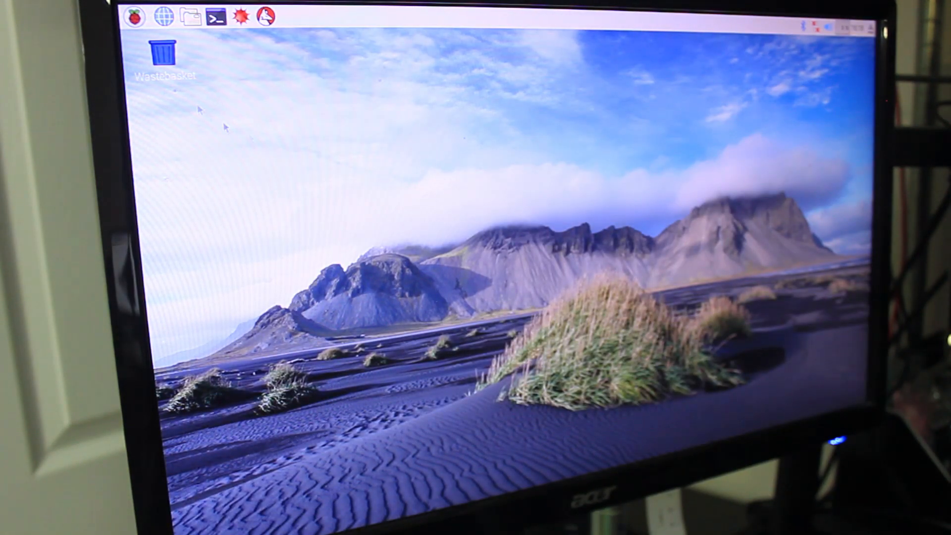
# Browse the Raspberry menu briefly, then launch Chromium from the taskbar globe onto the Novaspirit Tech channel.
pyautogui.click(135, 17)
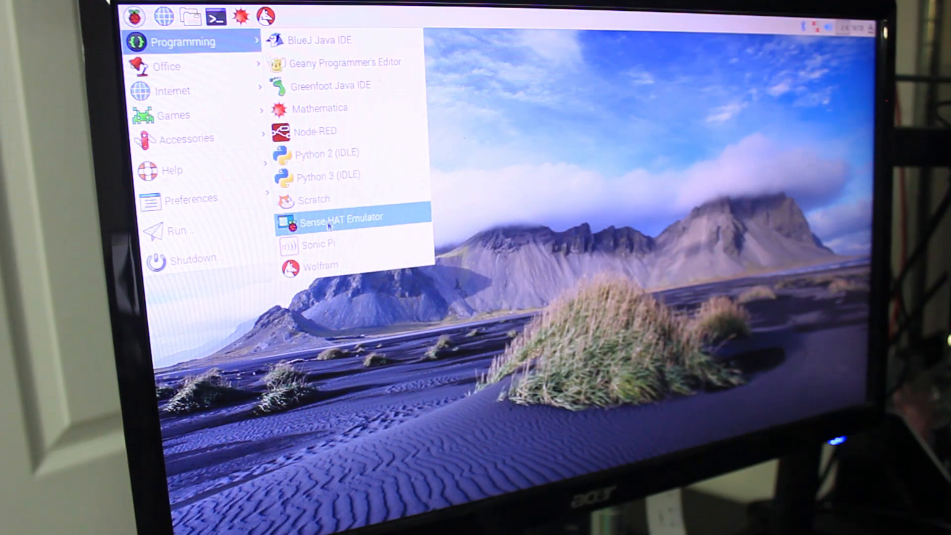
pyautogui.click(343, 216)
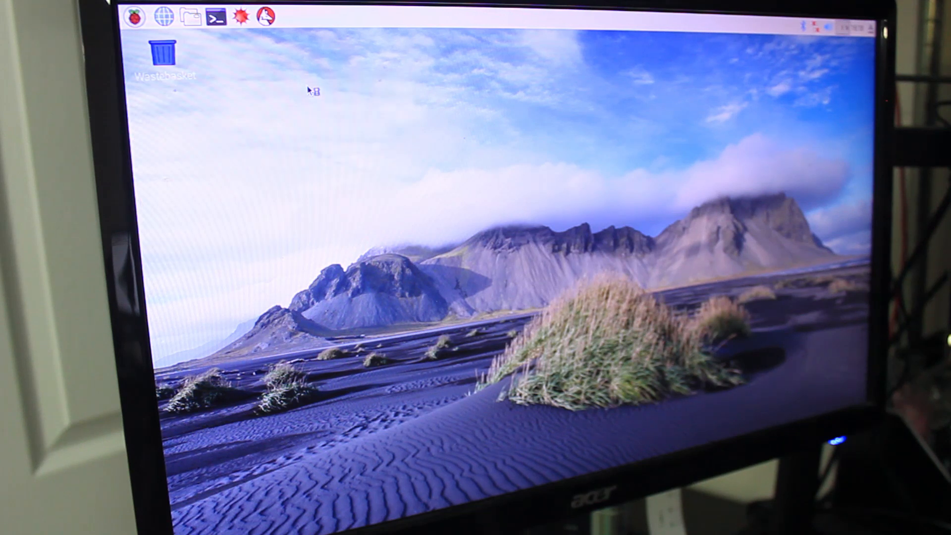
pyautogui.click(163, 17)
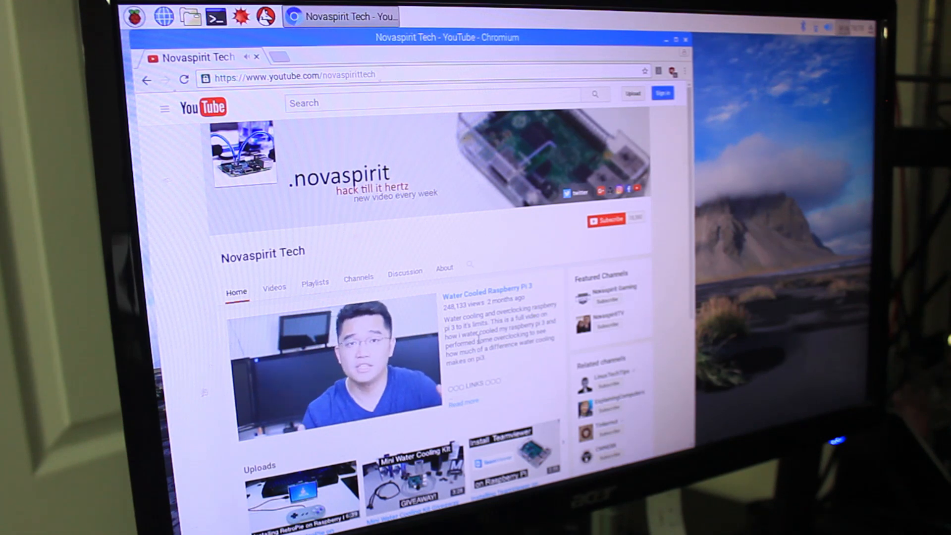
# Start the Novaspirit Tech featured video, then close Chromium back to the desktop.
pyautogui.click(337, 363)
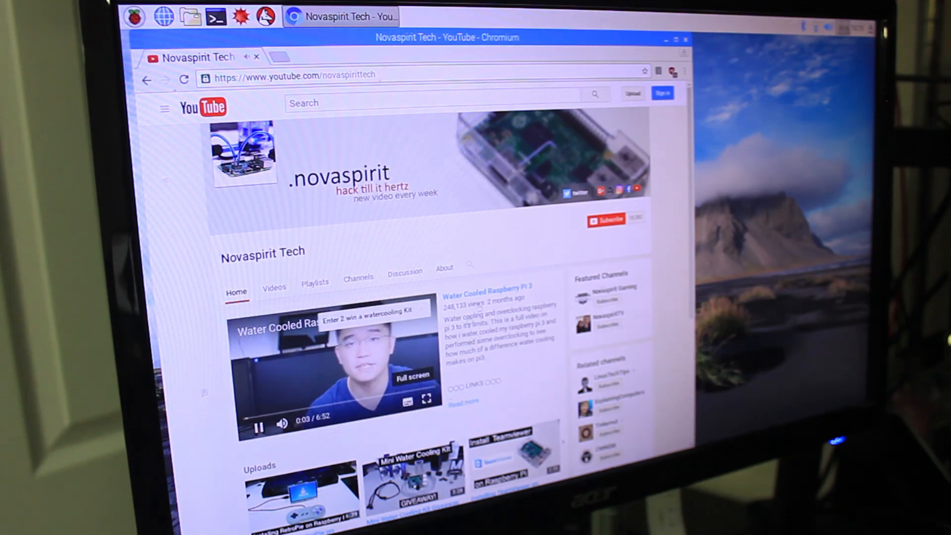
pyautogui.click(426, 399)
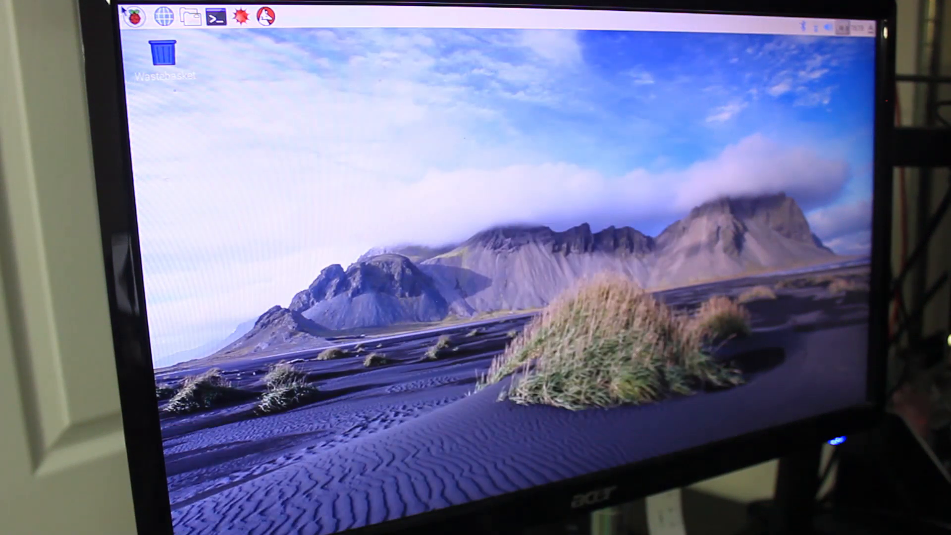
# Launch Raspberry Pi Configuration from Preferences and set VNC to Enabled on the Interfaces tab.
pyautogui.click(133, 16)
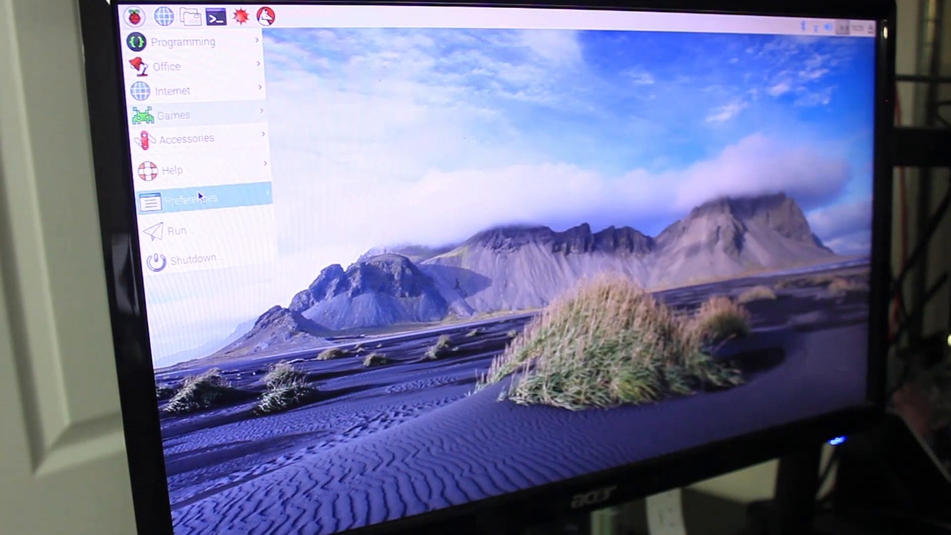
pyautogui.click(192, 198)
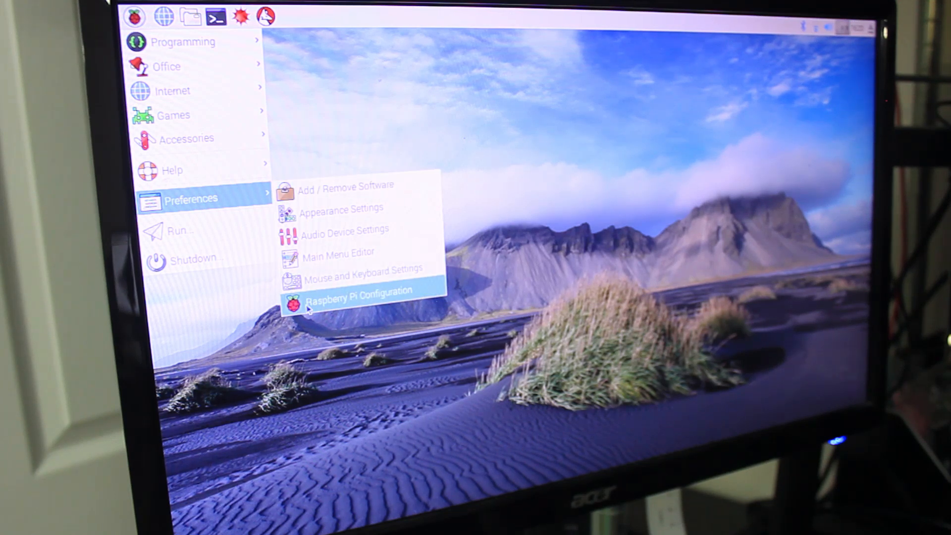
pyautogui.click(357, 297)
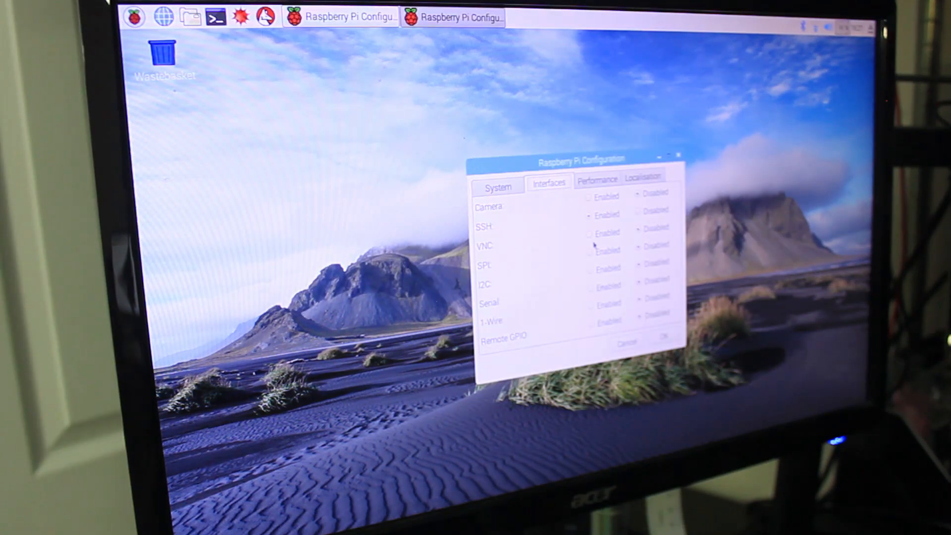
pyautogui.click(589, 234)
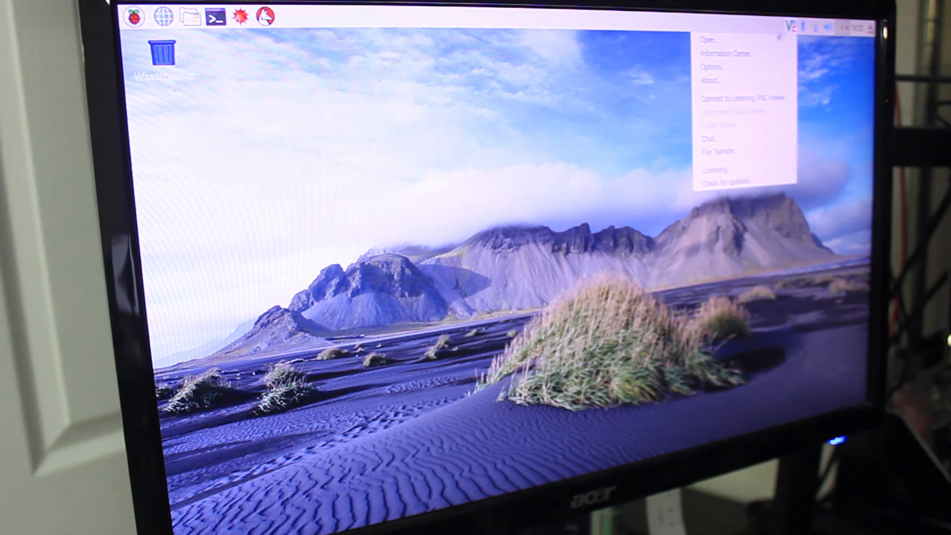
pyautogui.click(712, 67)
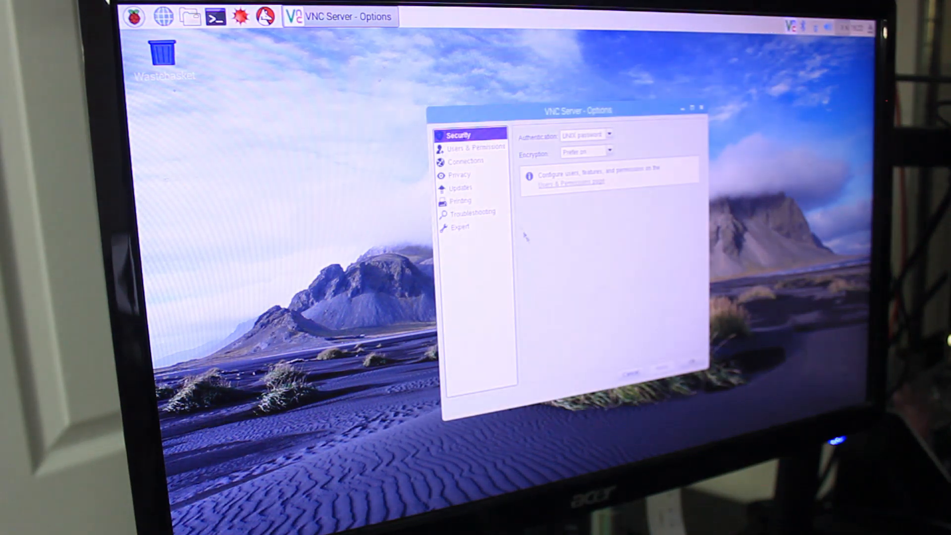
pyautogui.click(465, 160)
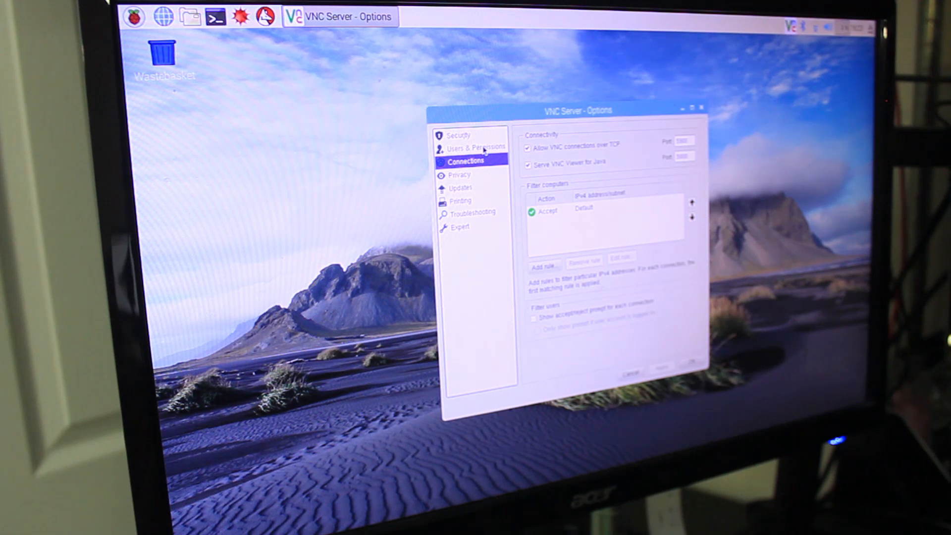
pyautogui.click(459, 174)
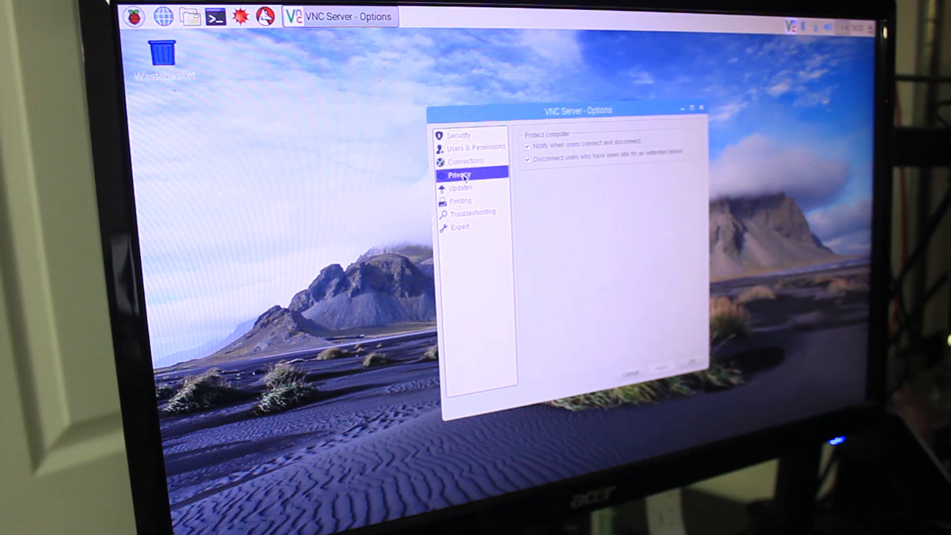
pyautogui.click(459, 201)
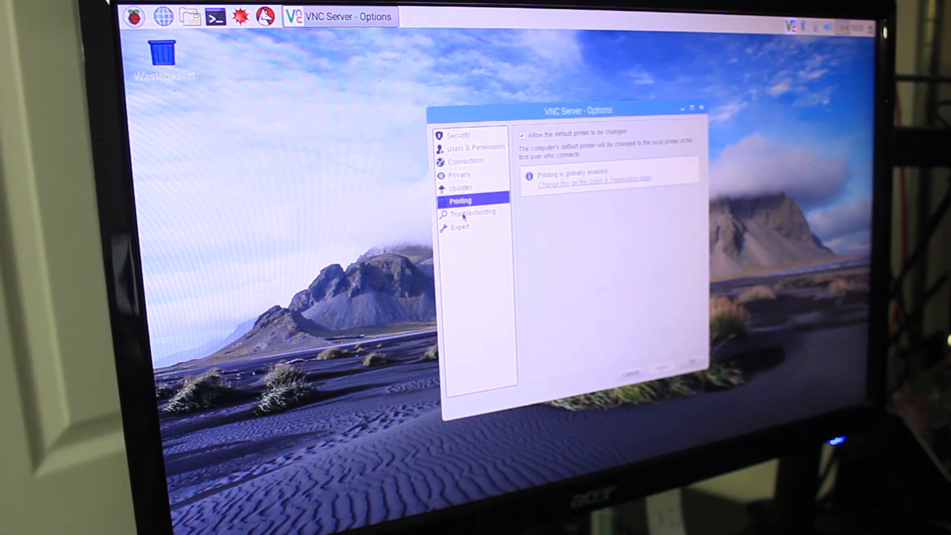
pyautogui.click(471, 212)
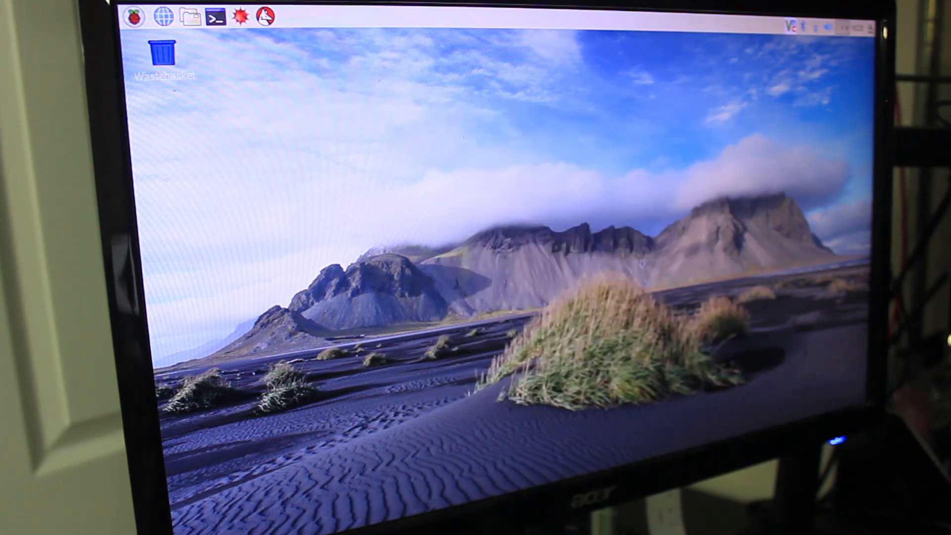
pyautogui.click(136, 17)
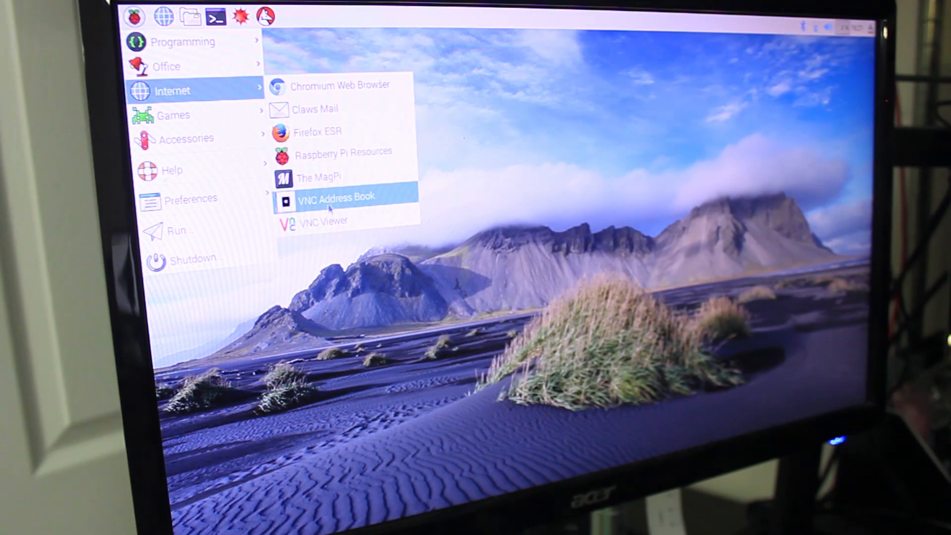
# Launch VNC Viewer, connect to 192.168.105.122 past the unencrypted warning, view the Windows desktop, then close it.
pyautogui.click(323, 221)
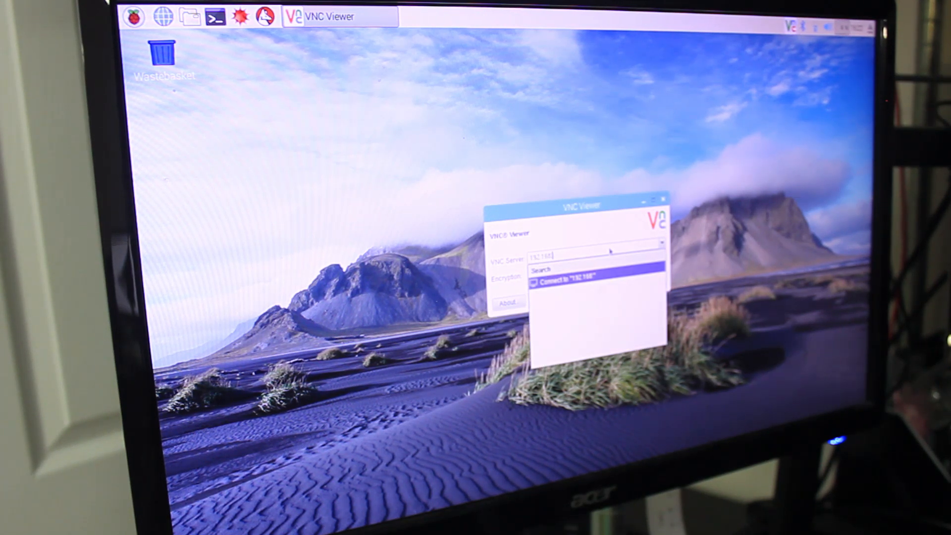
pyautogui.write('192.168.105.1')
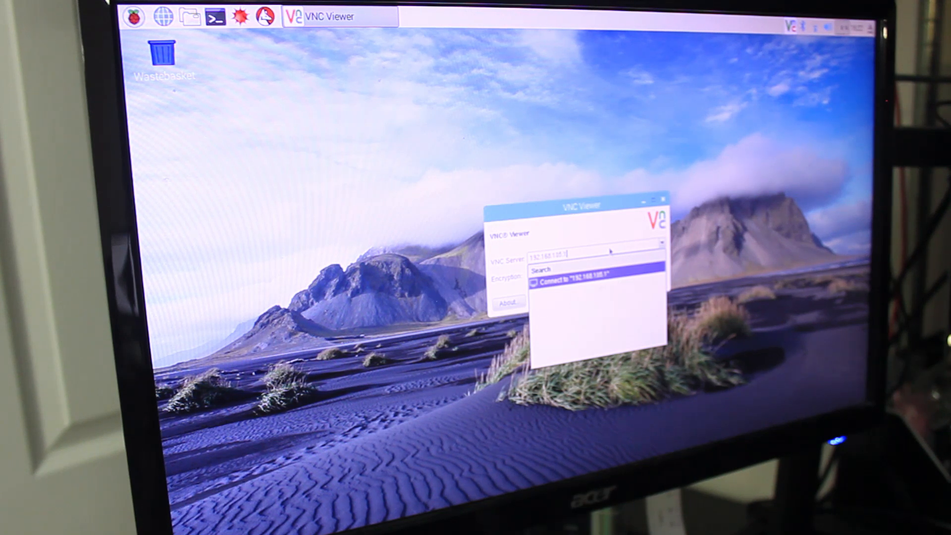
pyautogui.write('22')
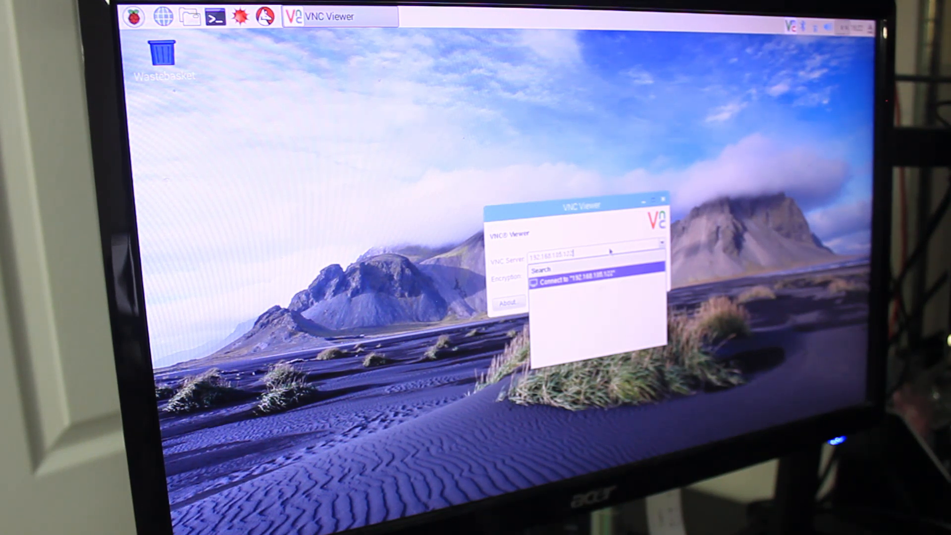
pyautogui.click(588, 281)
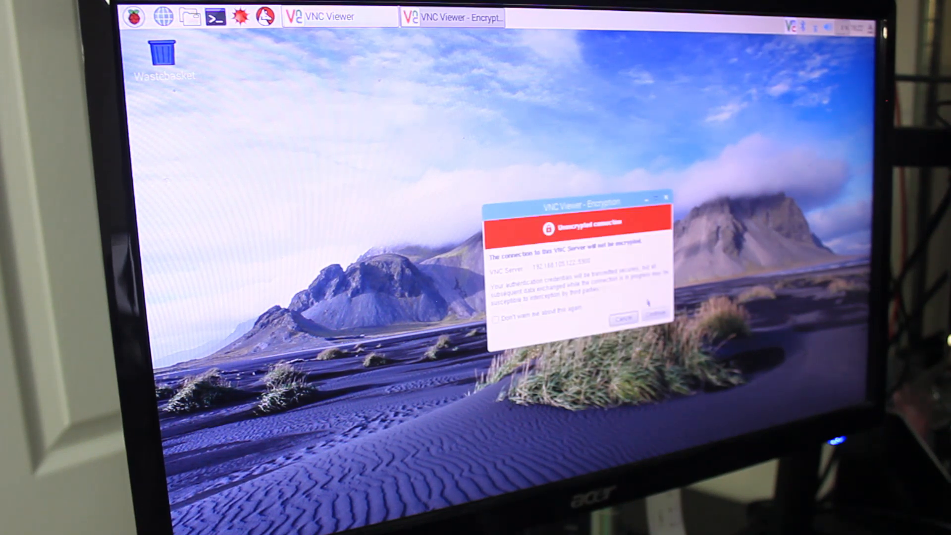
pyautogui.click(656, 319)
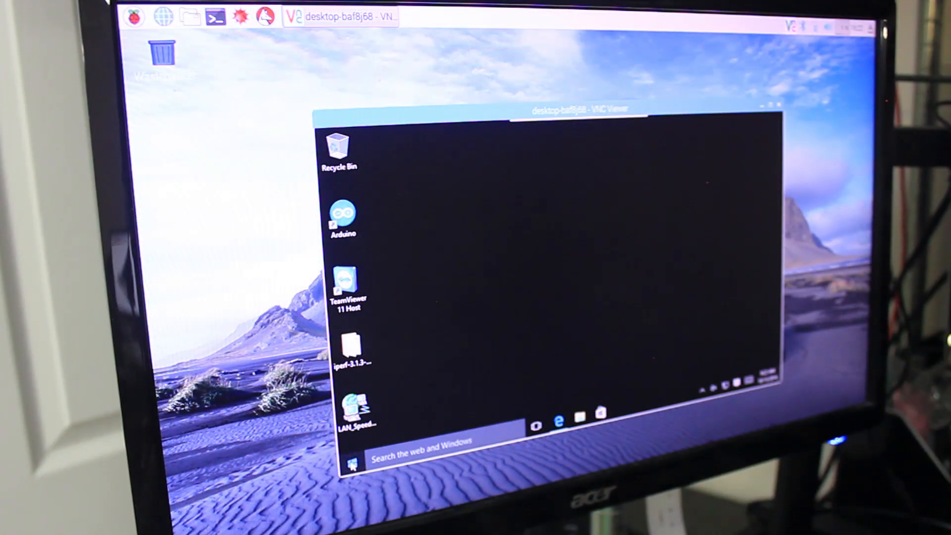
pyautogui.click(352, 463)
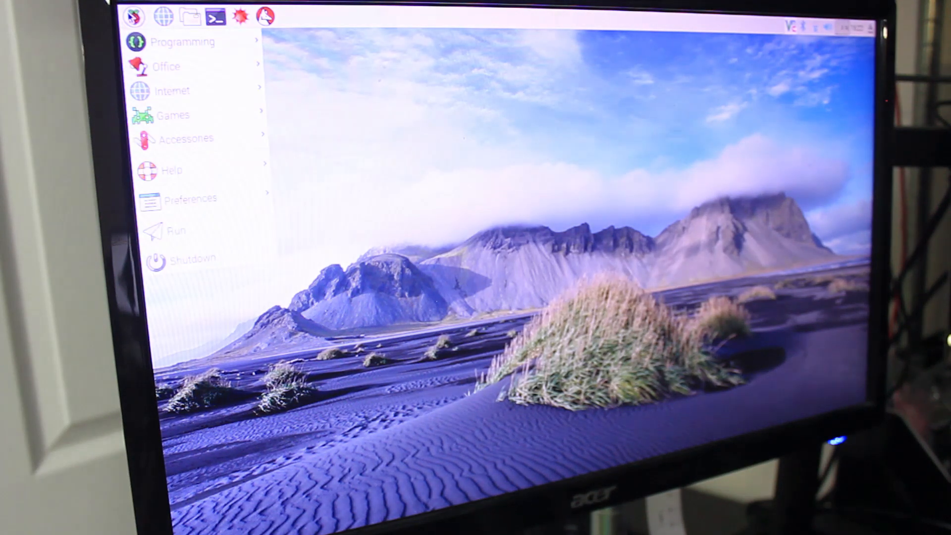
pyautogui.moveTo(185, 115)
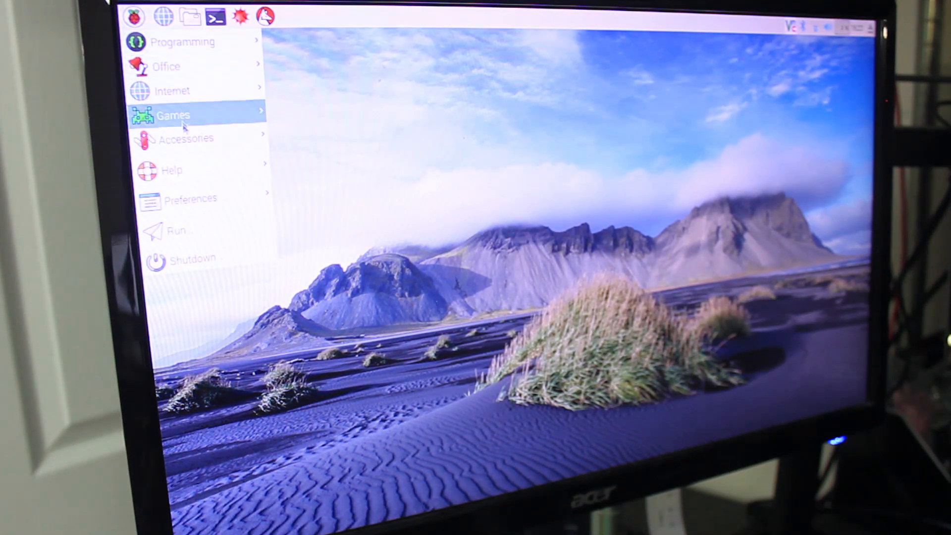
pyautogui.moveTo(188, 138)
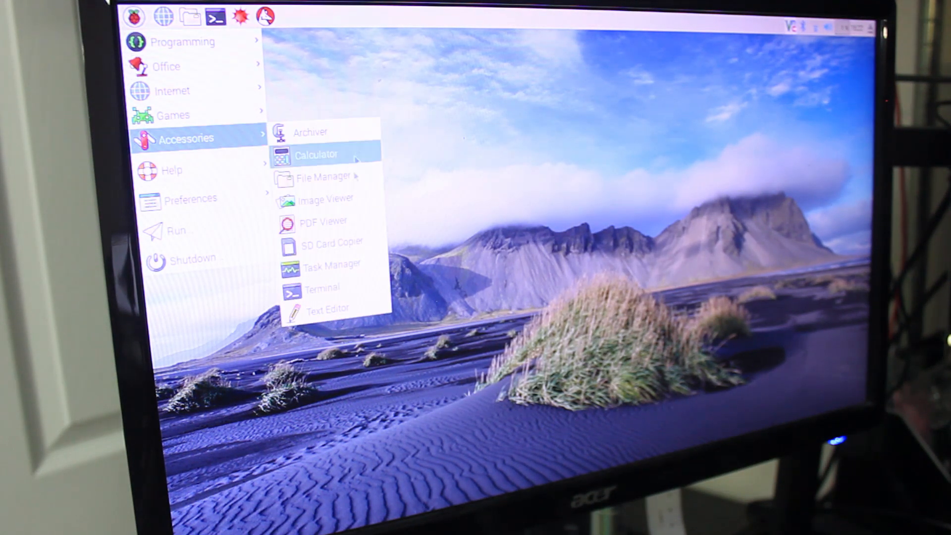
pyautogui.moveTo(172, 114)
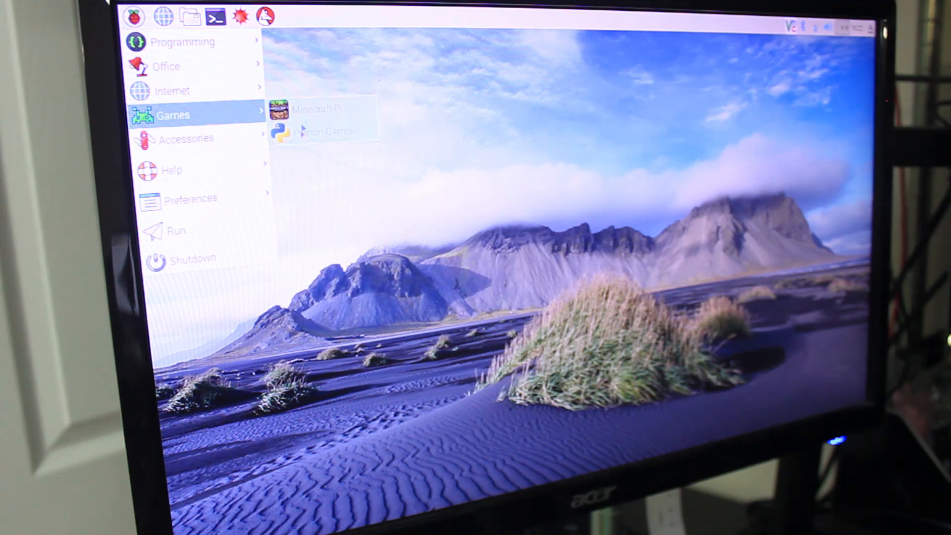
pyautogui.moveTo(167, 65)
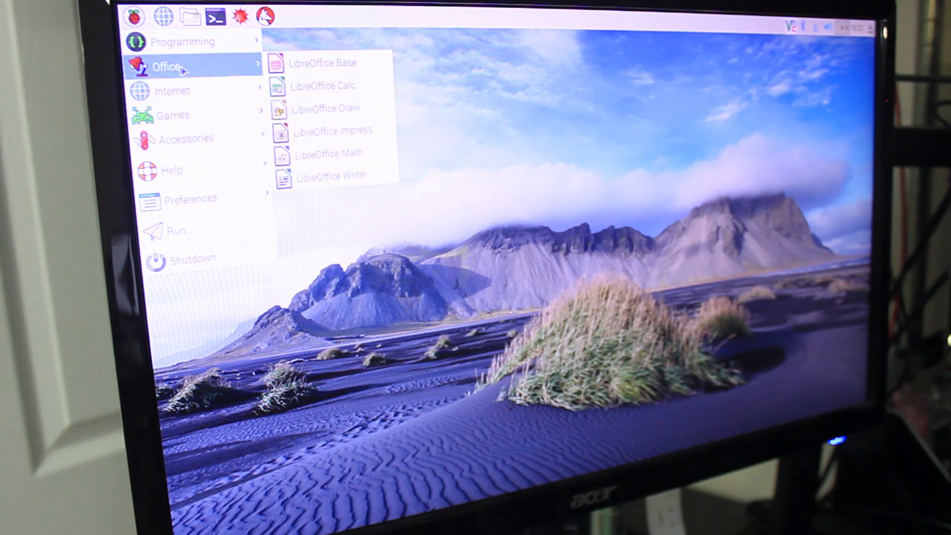
pyautogui.moveTo(194, 258)
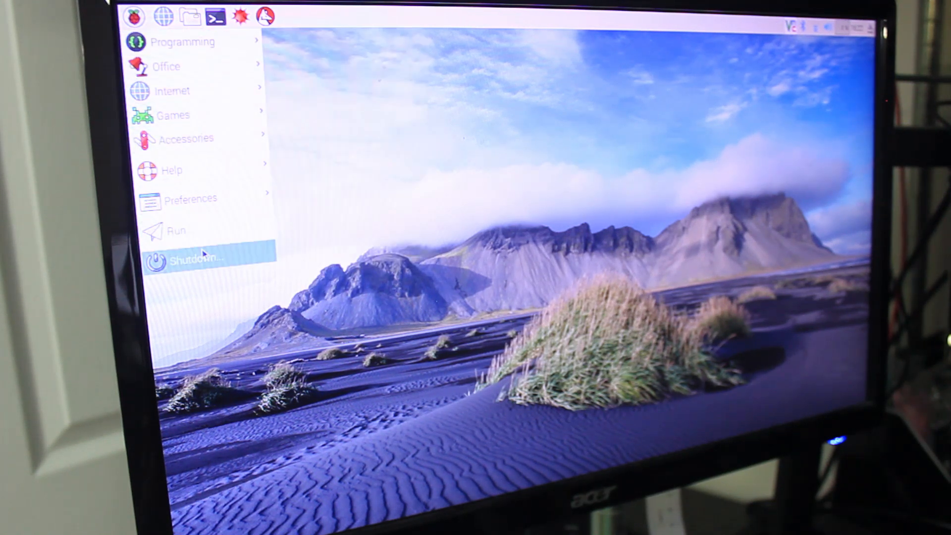